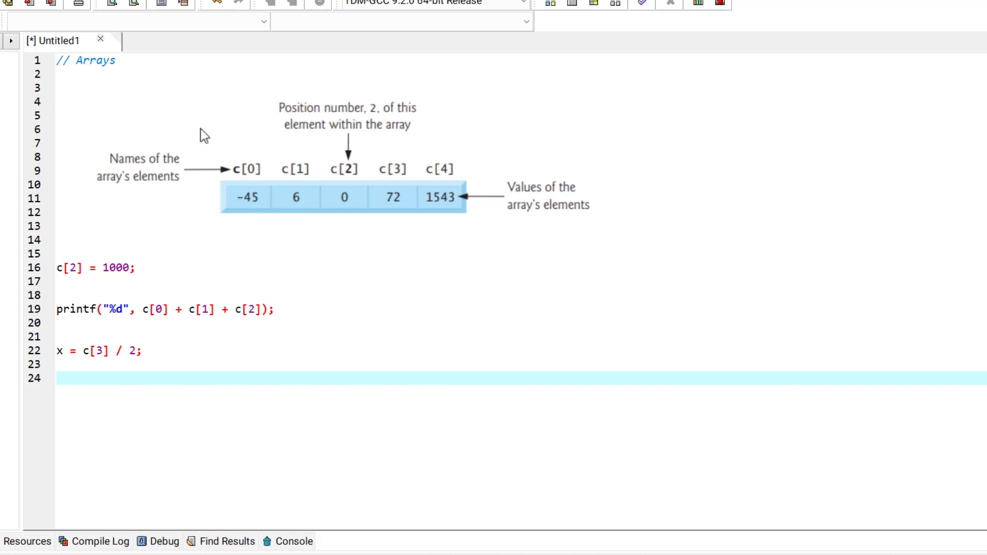
mouse_move(284, 240)
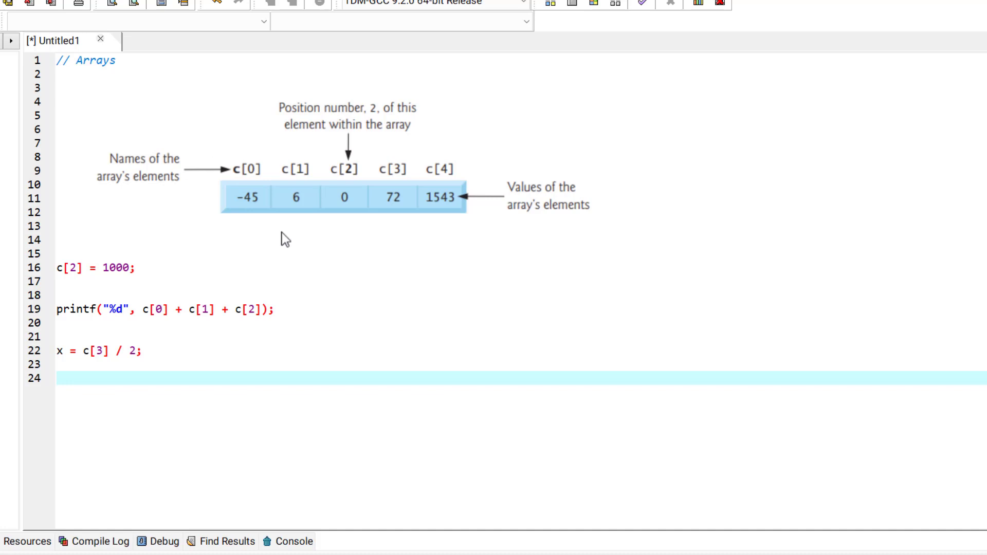
mouse_move(239, 163)
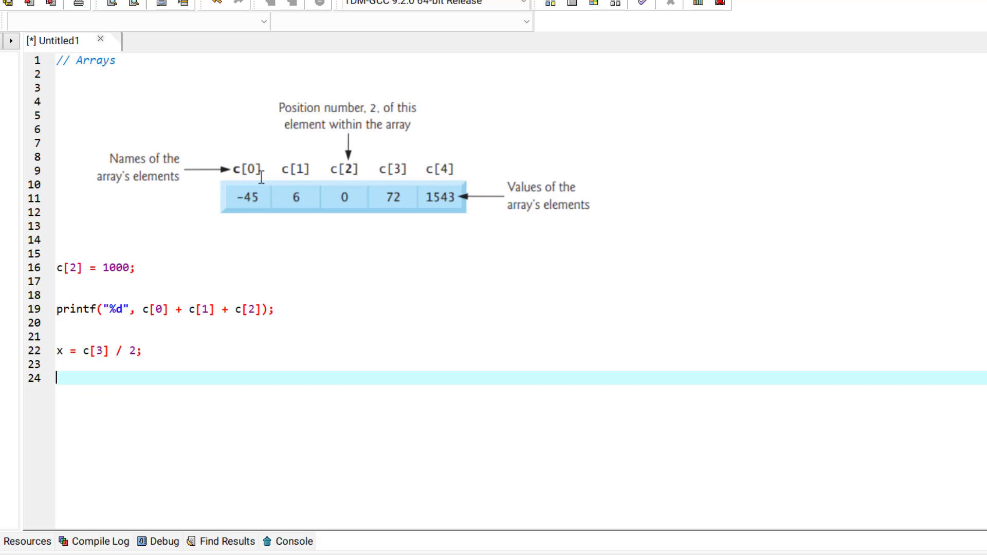
mouse_move(347, 213)
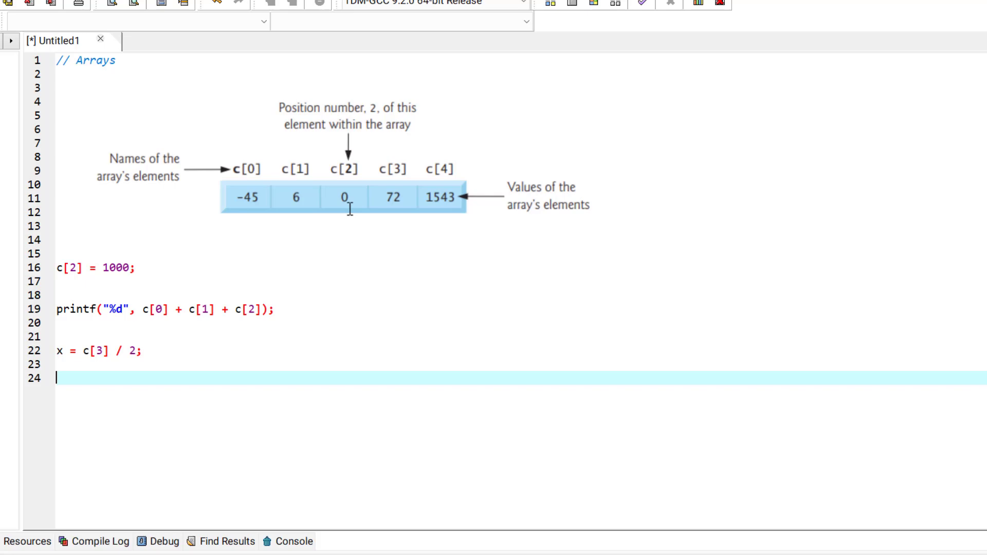
mouse_move(439, 208)
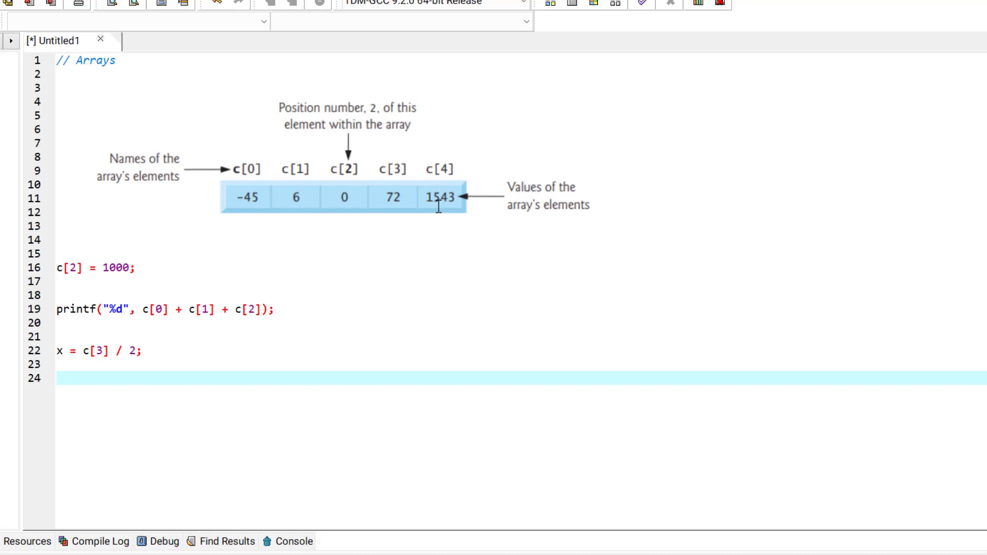
click(56, 377)
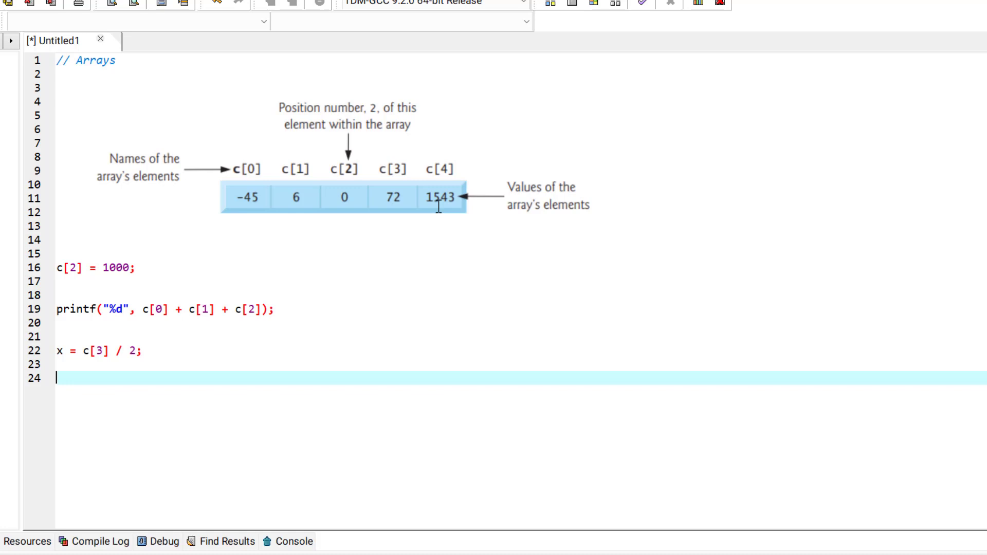